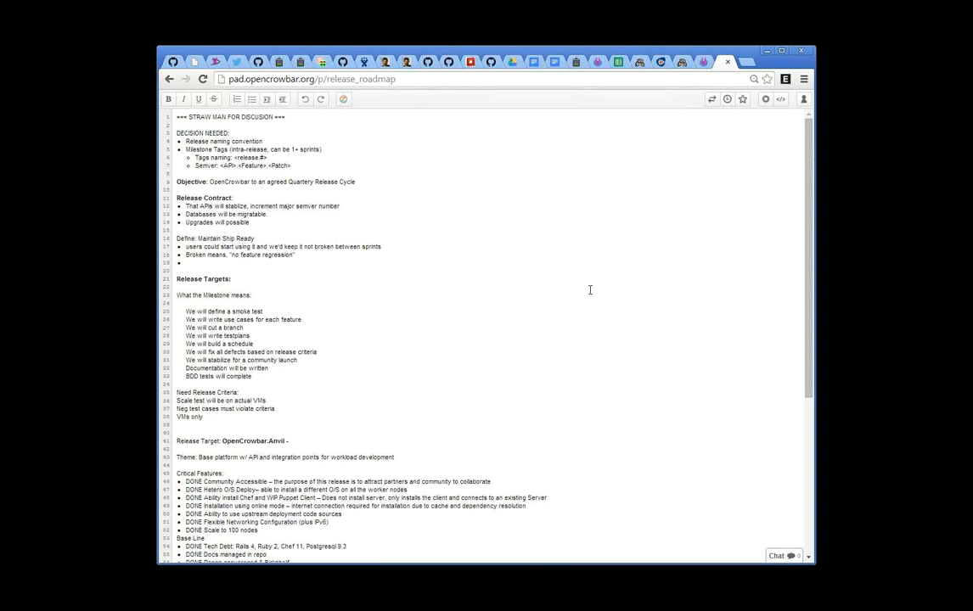
mouse_move(377, 231)
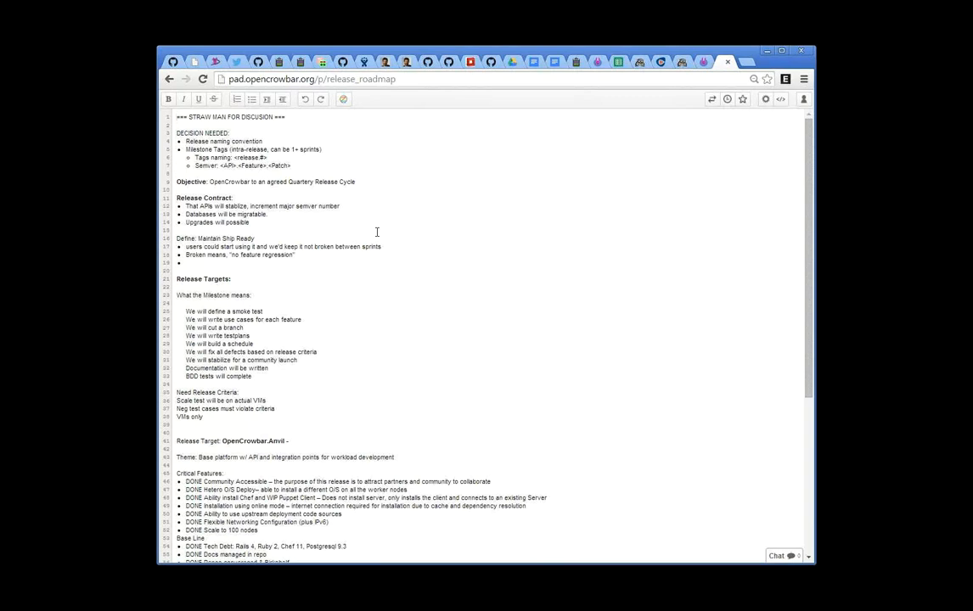
mouse_move(399, 112)
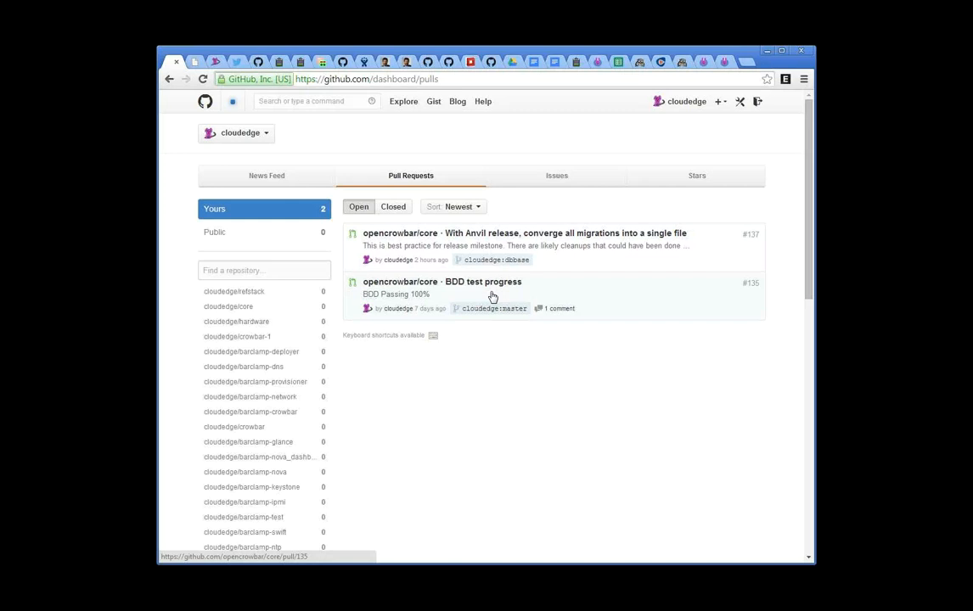
mouse_move(461, 287)
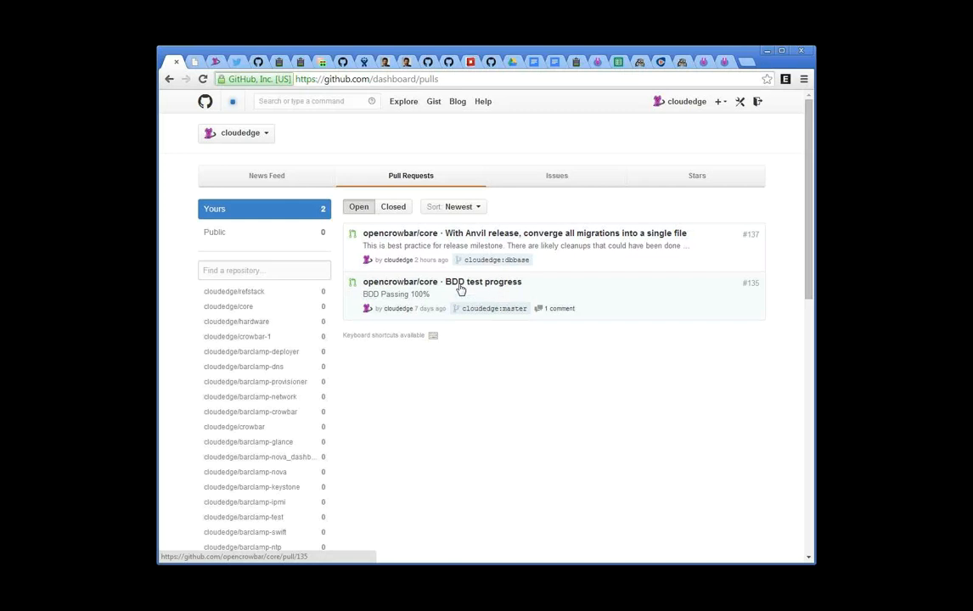
mouse_move(502, 235)
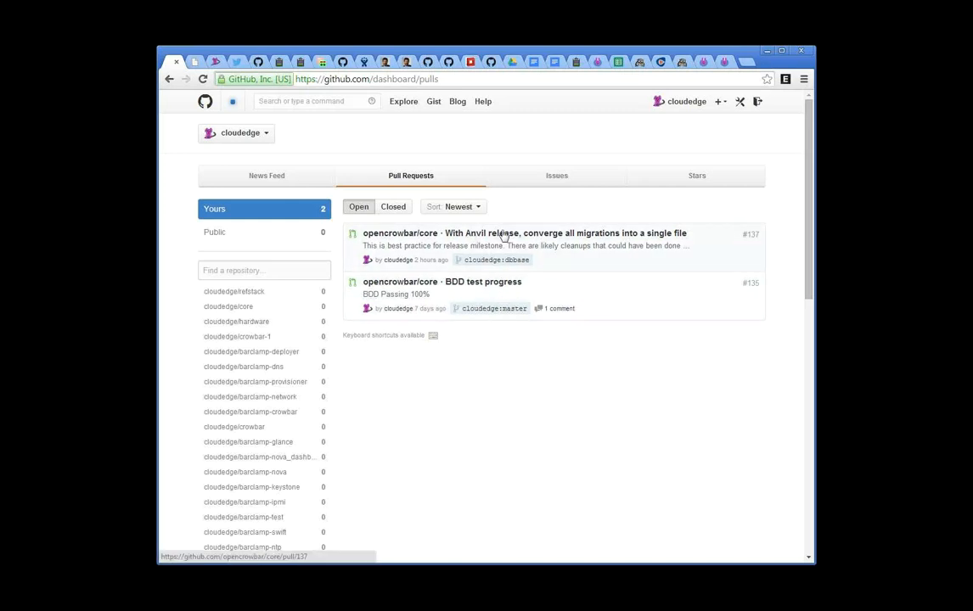
mouse_move(530, 325)
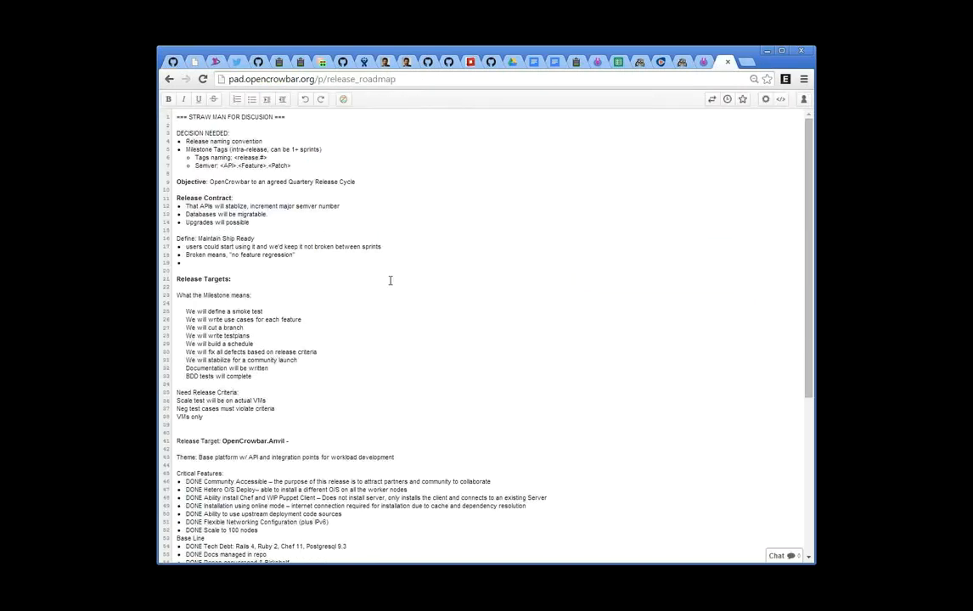
Scroll to the OpenCrowbar.Anvil release target and highlight its title and critical feature lines
scroll("down", 3)
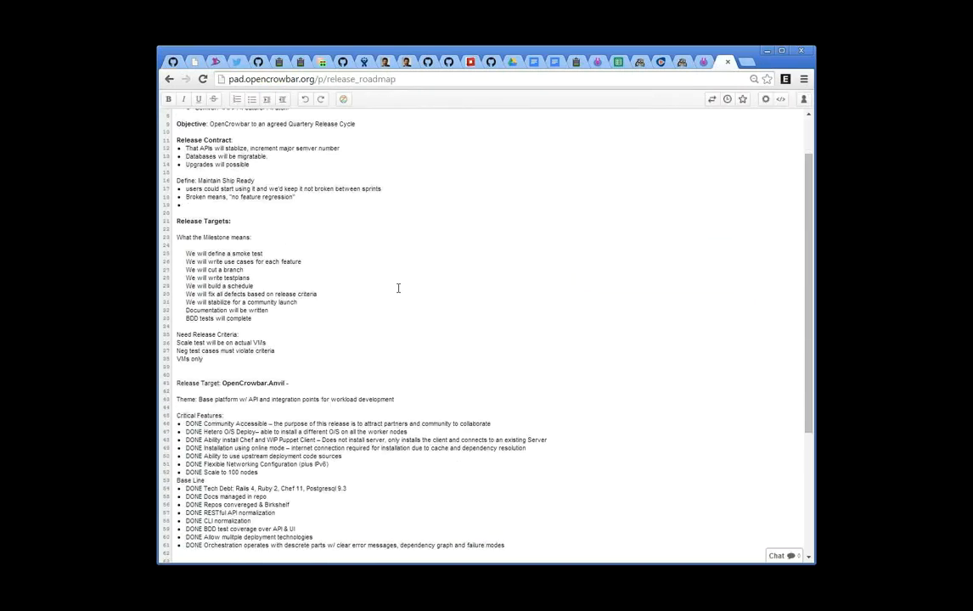
mouse_move(319, 260)
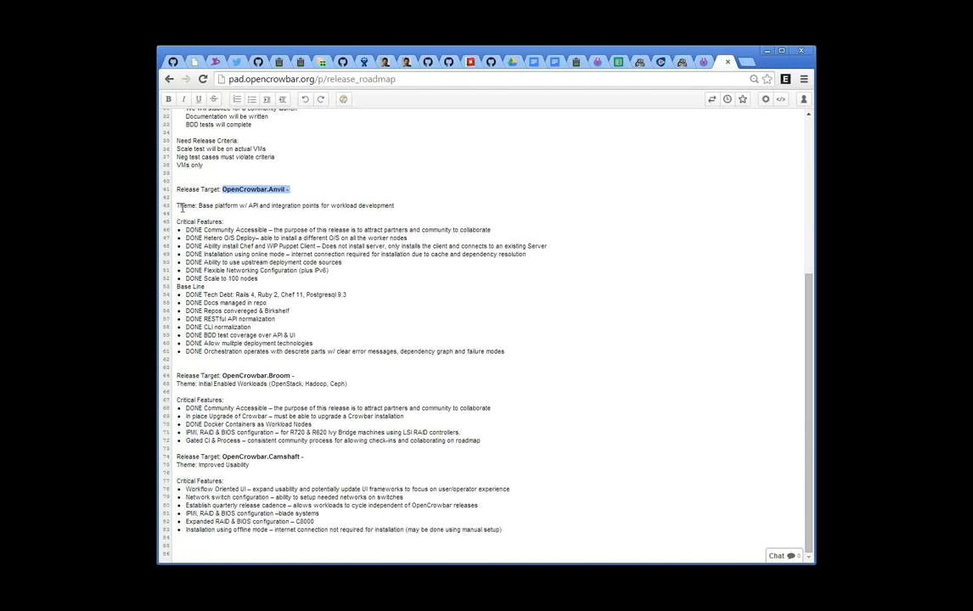
left_click_drag(200, 205, 395, 205)
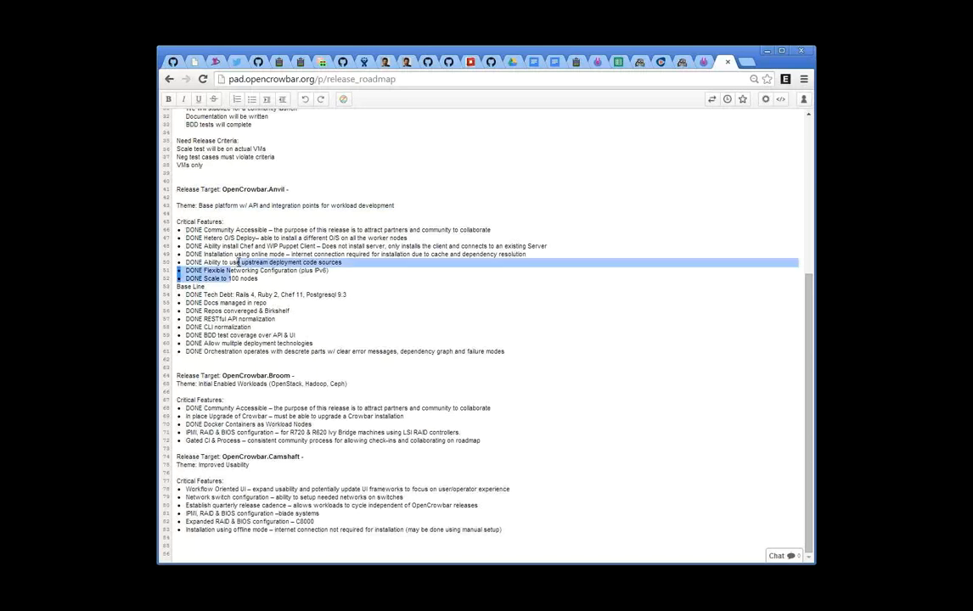
left_click(272, 279)
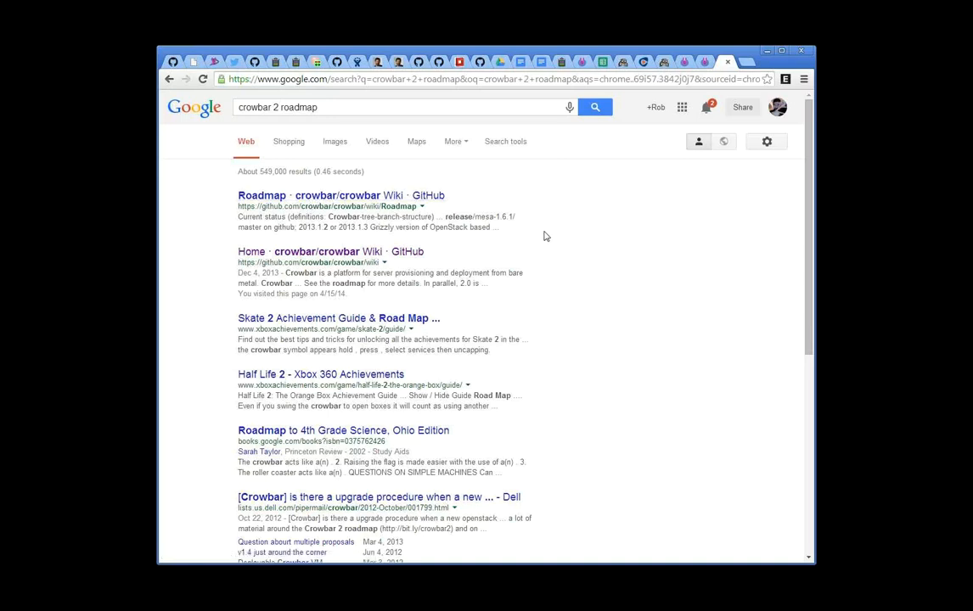
Navigate from the crowbar Roadmap wiki page to the Crowbar 2.0 details page
left_click(261, 195)
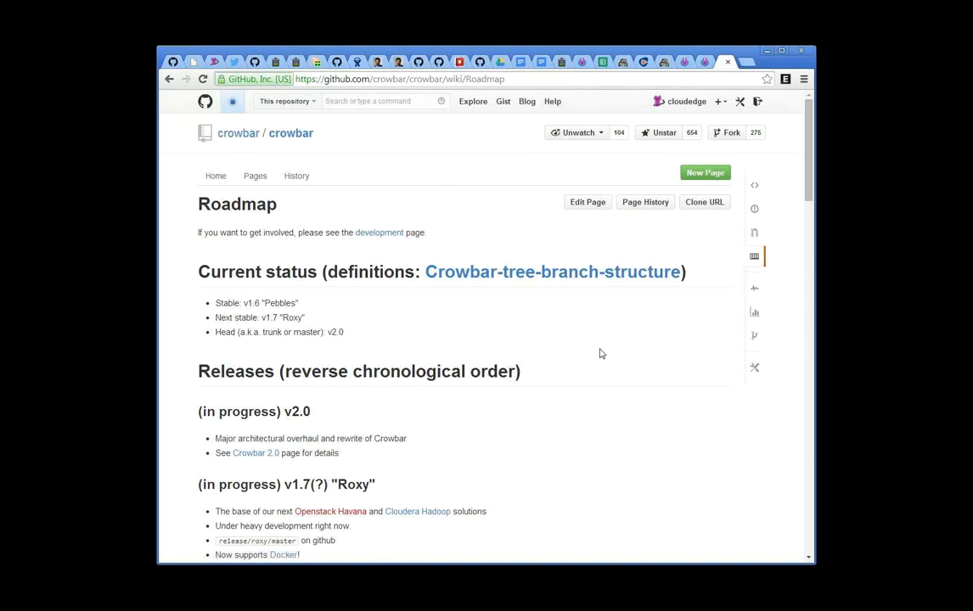
scroll("down", 3)
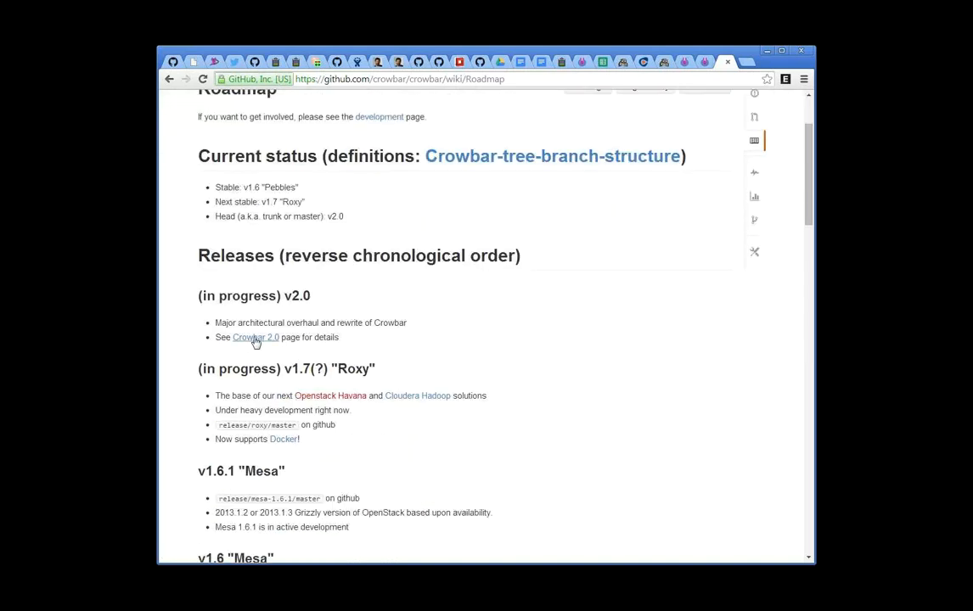
left_click(255, 337)
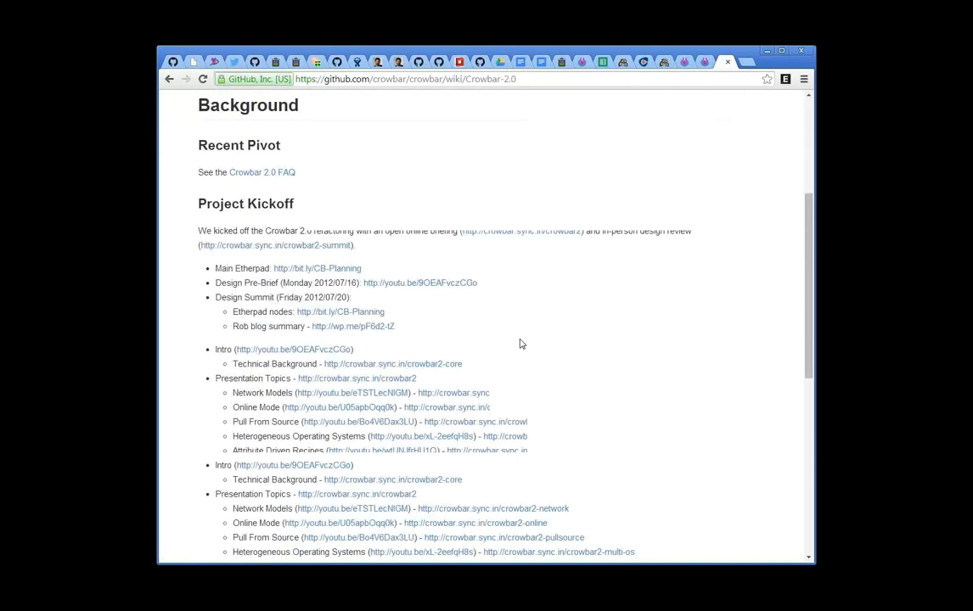
Read through the Project Kickoff links and Refactoring Objectives sections of the Crowbar 2.0 wiki
scroll("up", 3)
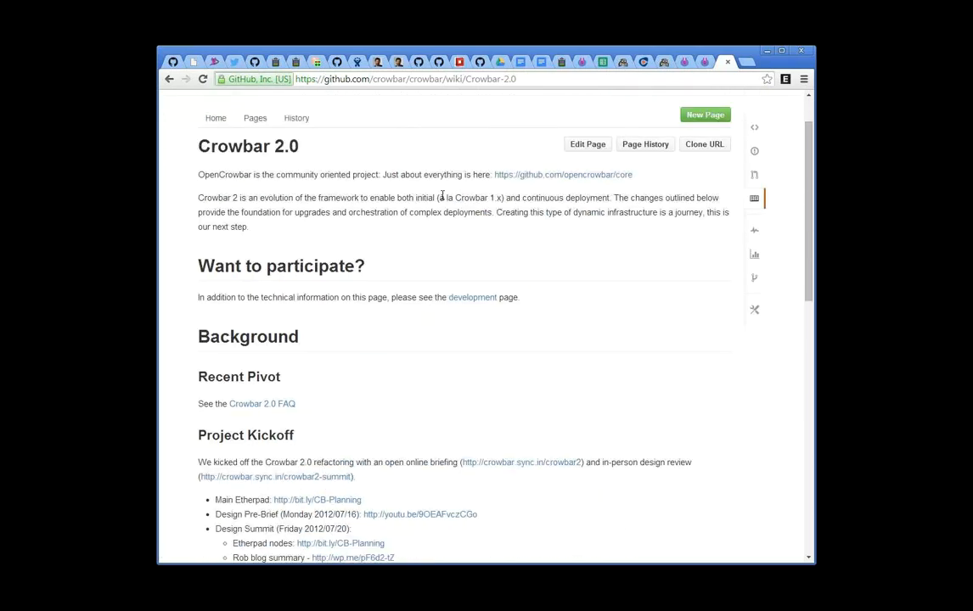
scroll("down", 3)
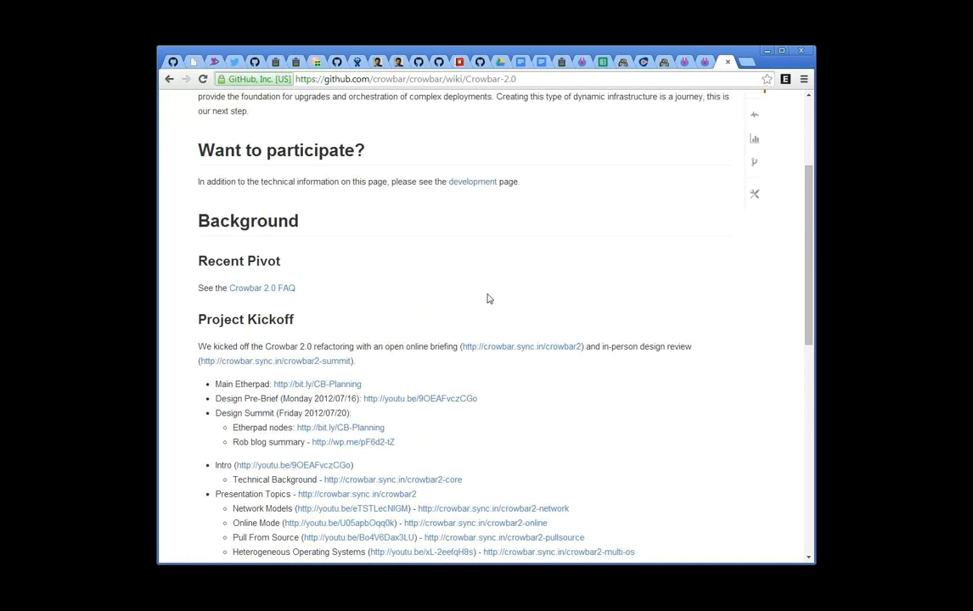
scroll("down", 3)
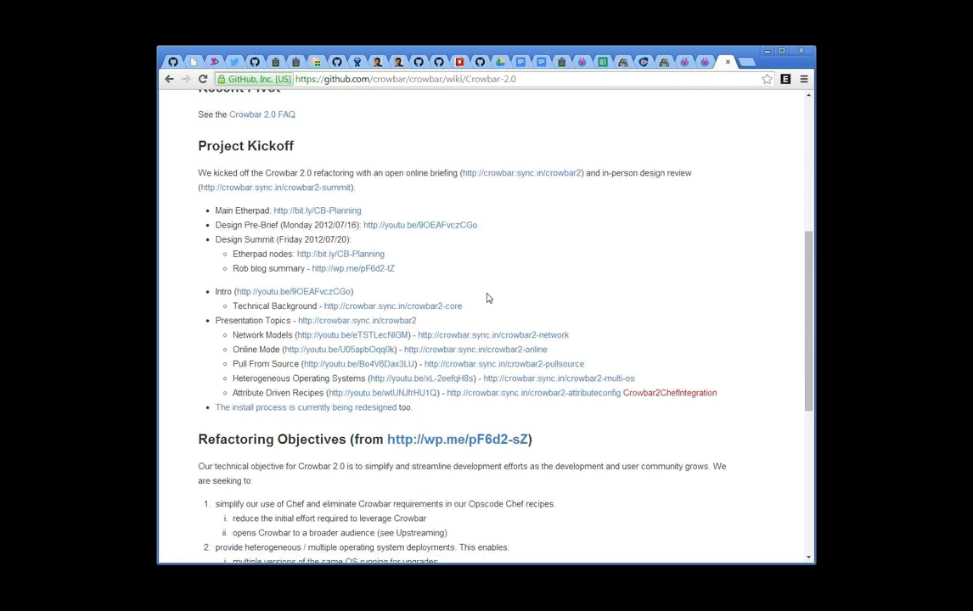
scroll("down", 3)
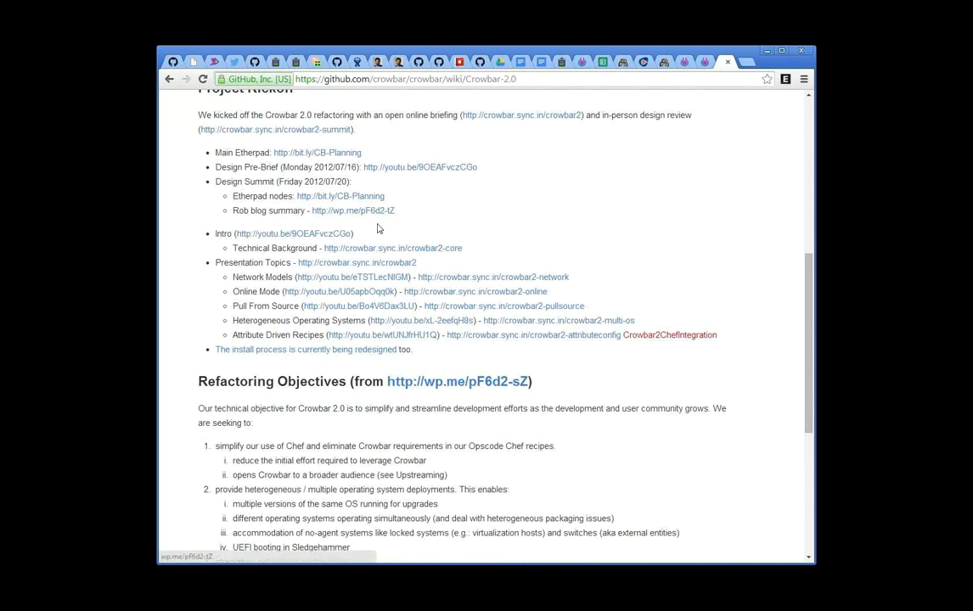
scroll("down", 3)
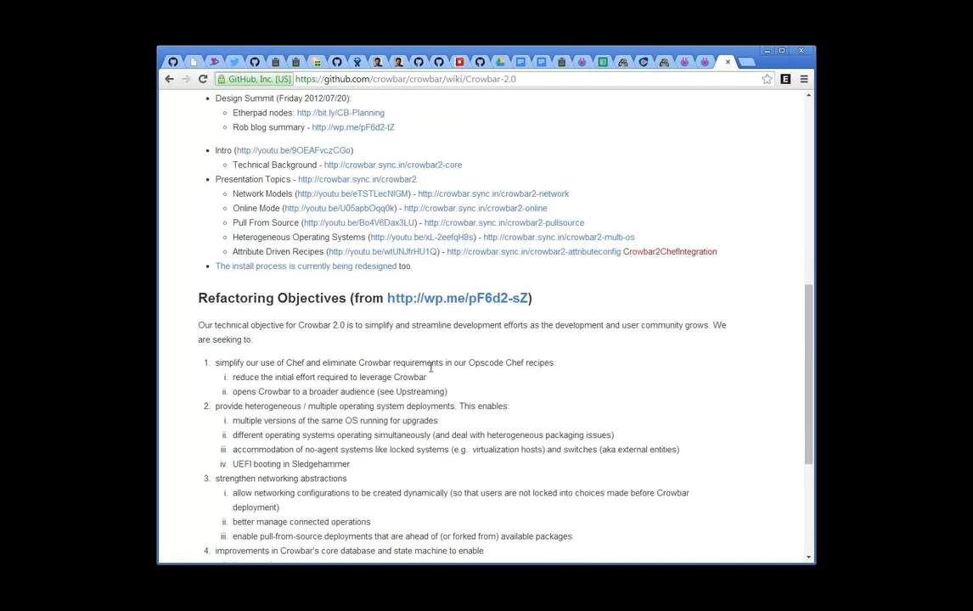
scroll("down", 3)
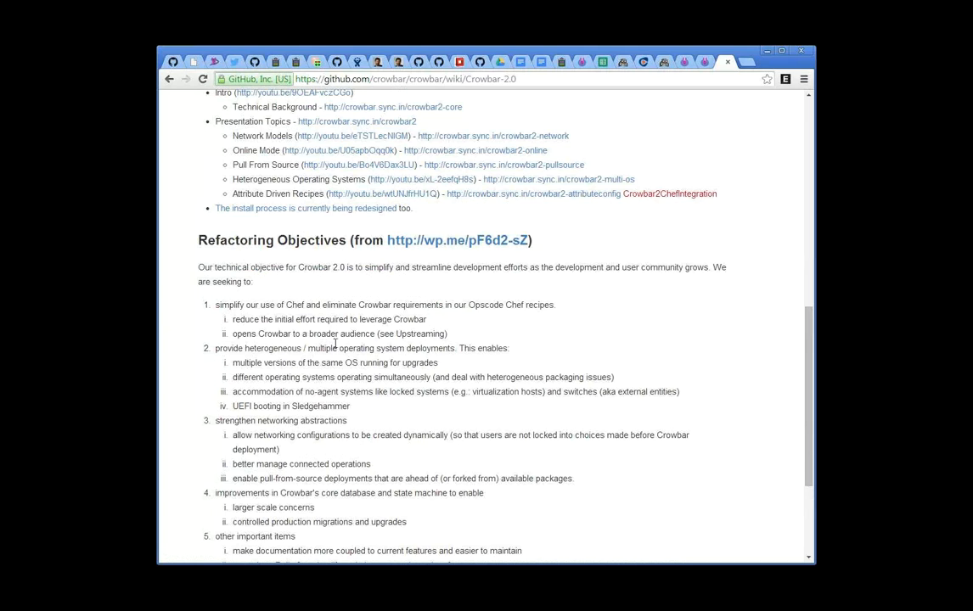
scroll("down", 3)
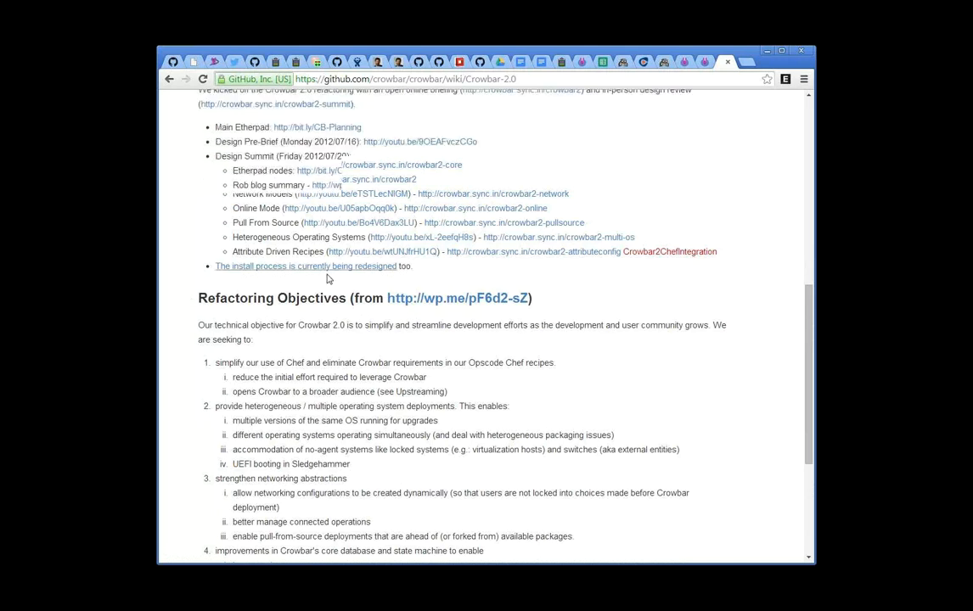
scroll("up", 3)
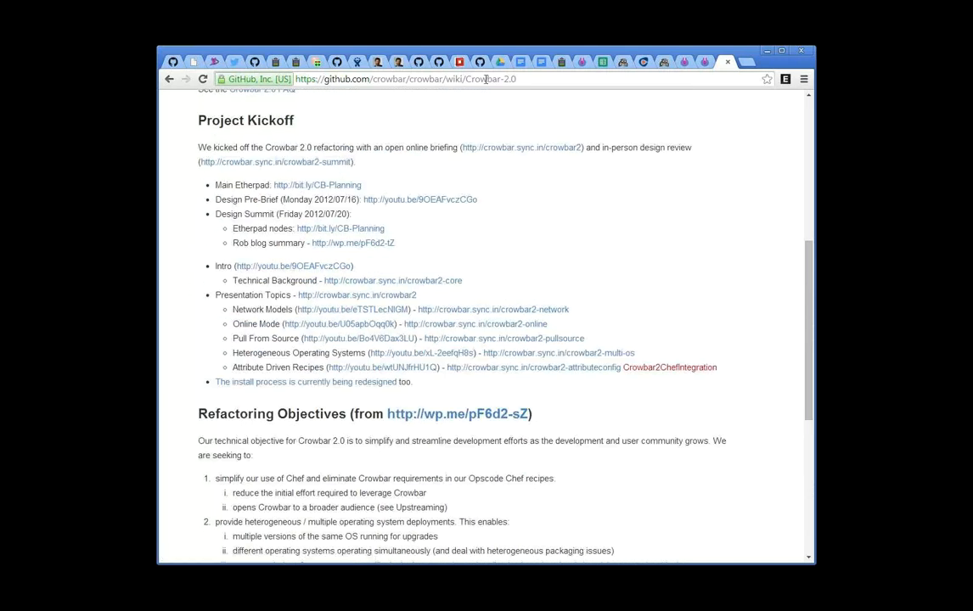
Switch back to the release_roadmap pad tab showing the OpenCrowbar.Anvil release target
left_click(406, 79)
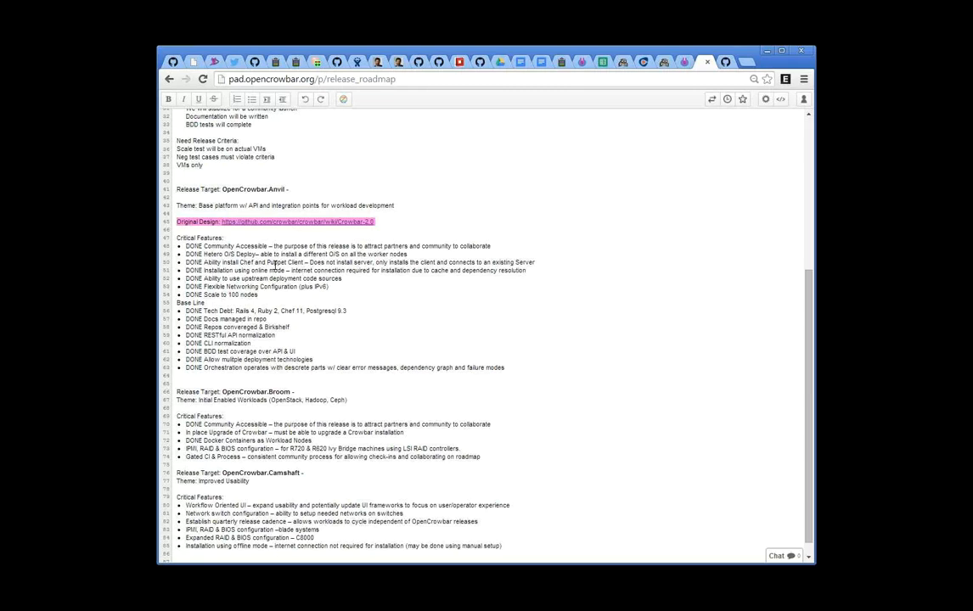
double_click(275, 261)
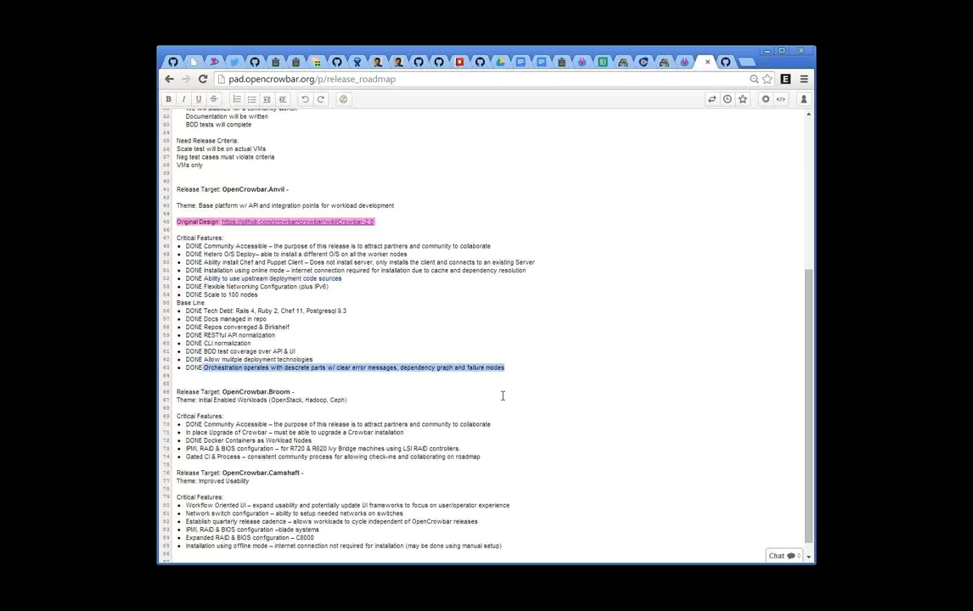
mouse_move(331, 365)
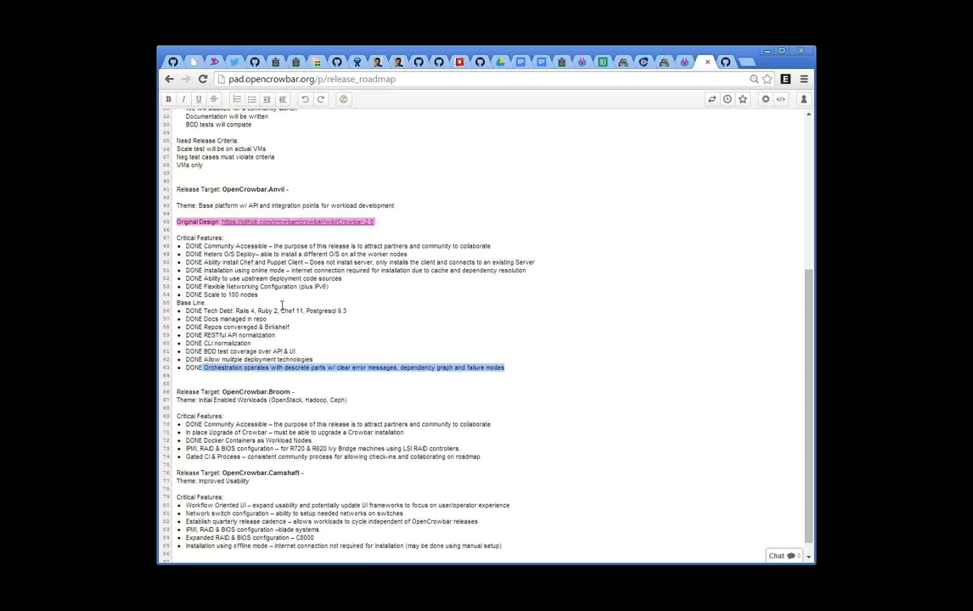
double_click(229, 294)
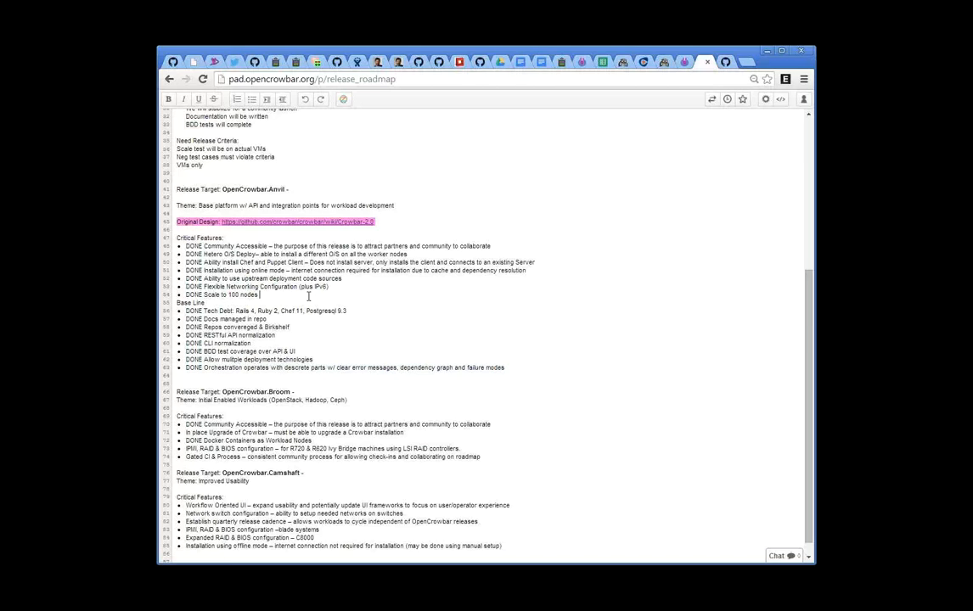
double_click(226, 295)
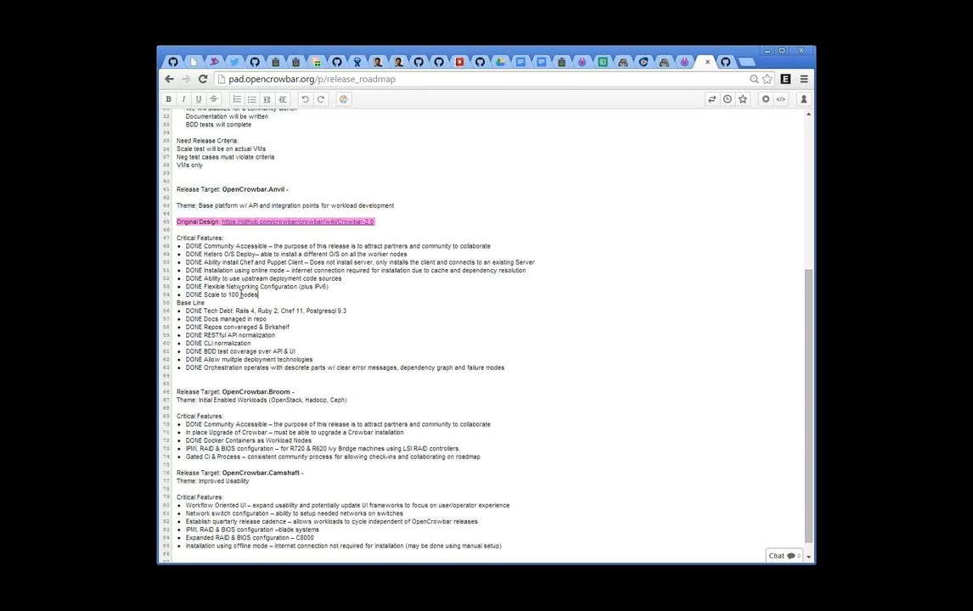
double_click(221, 295)
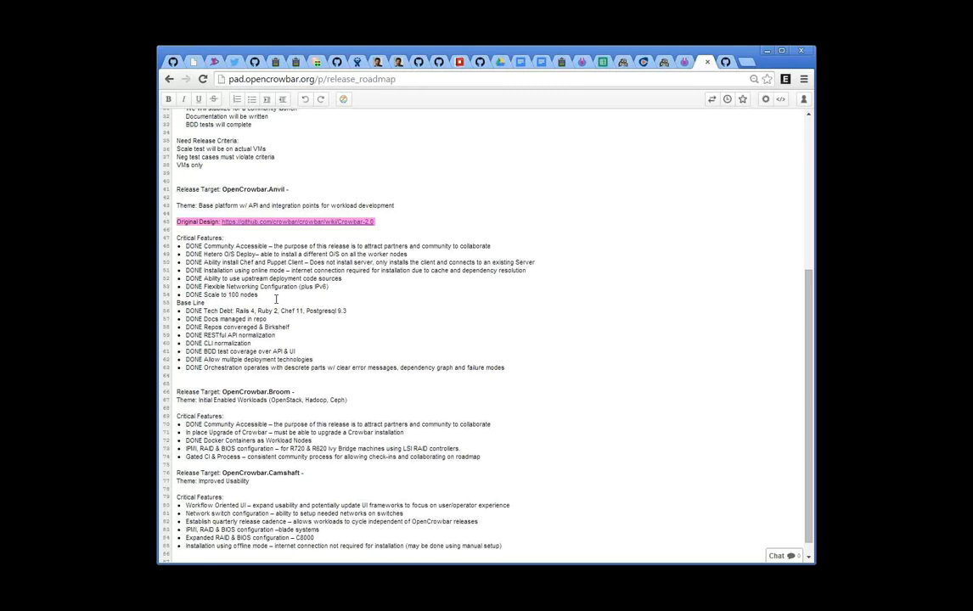
left_click(260, 294)
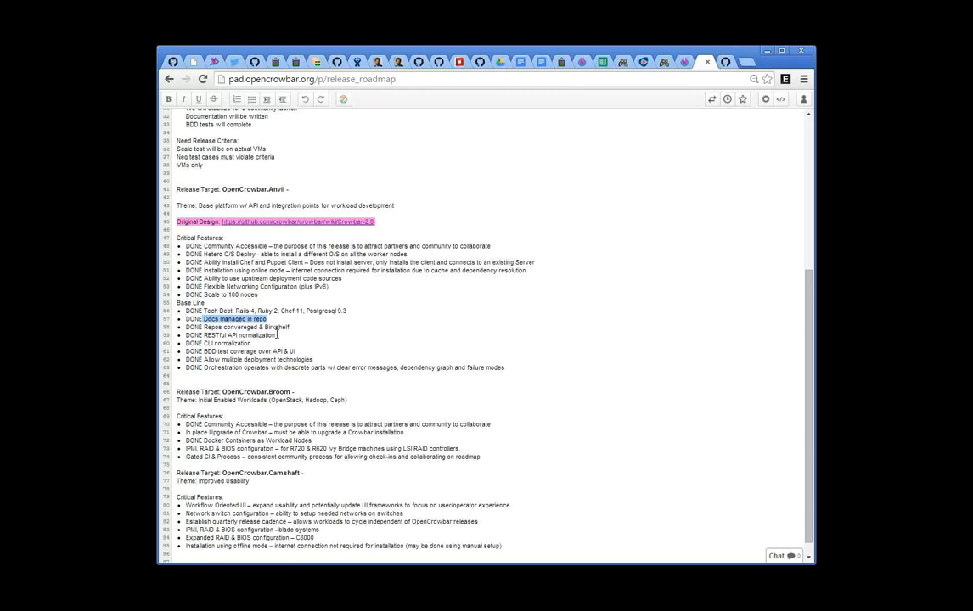
scroll("down", 3)
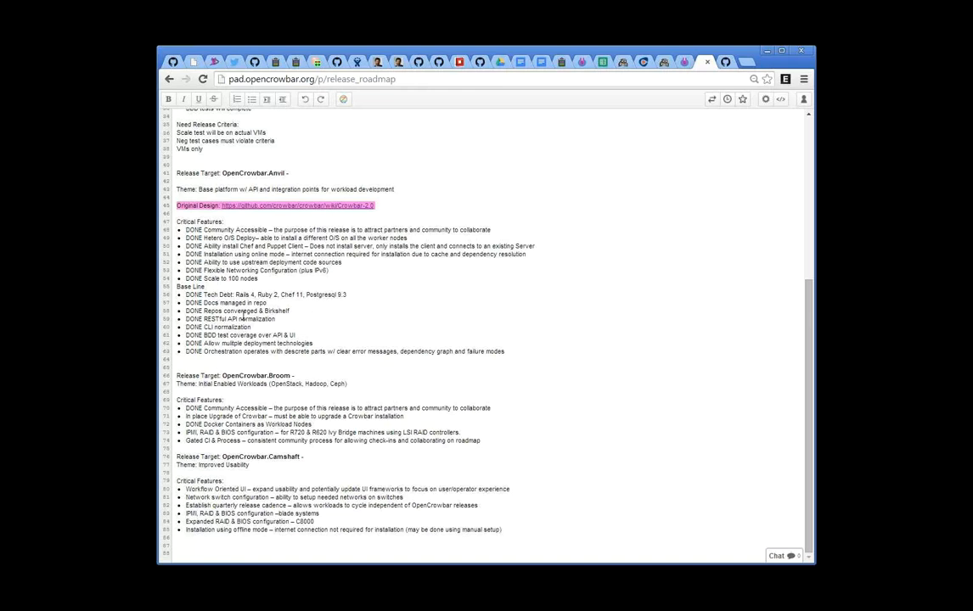
double_click(228, 319)
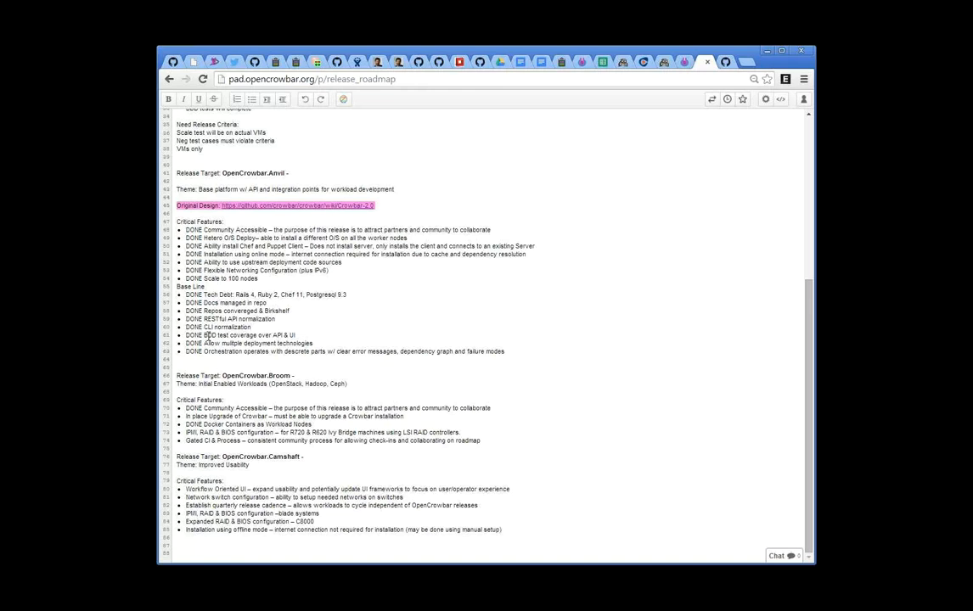
double_click(246, 334)
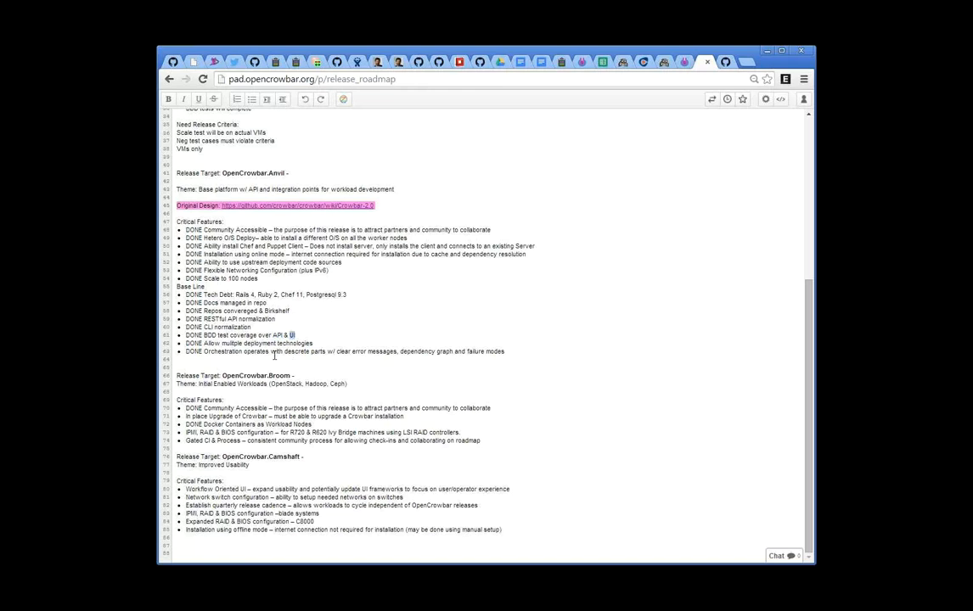
double_click(255, 344)
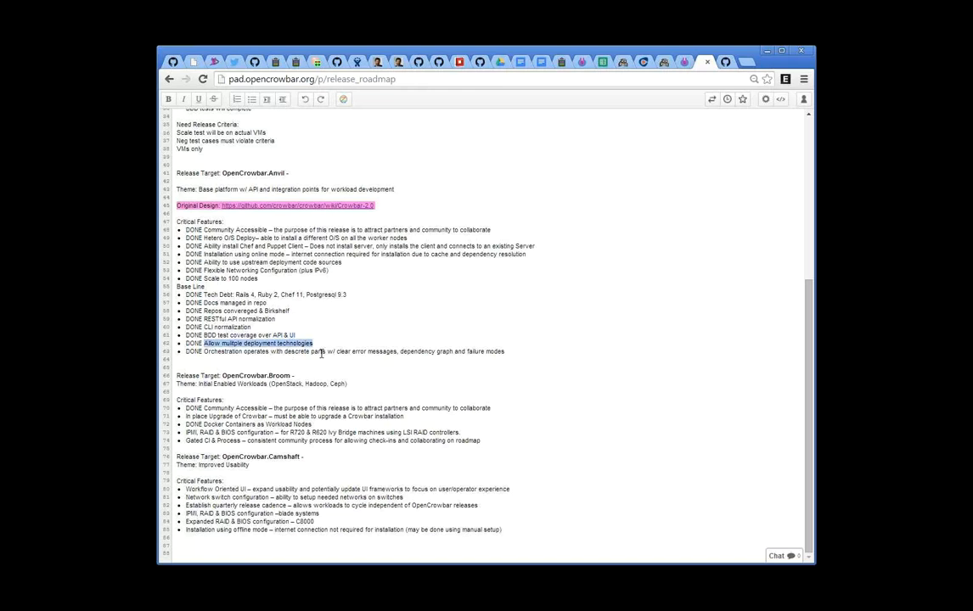
double_click(258, 343)
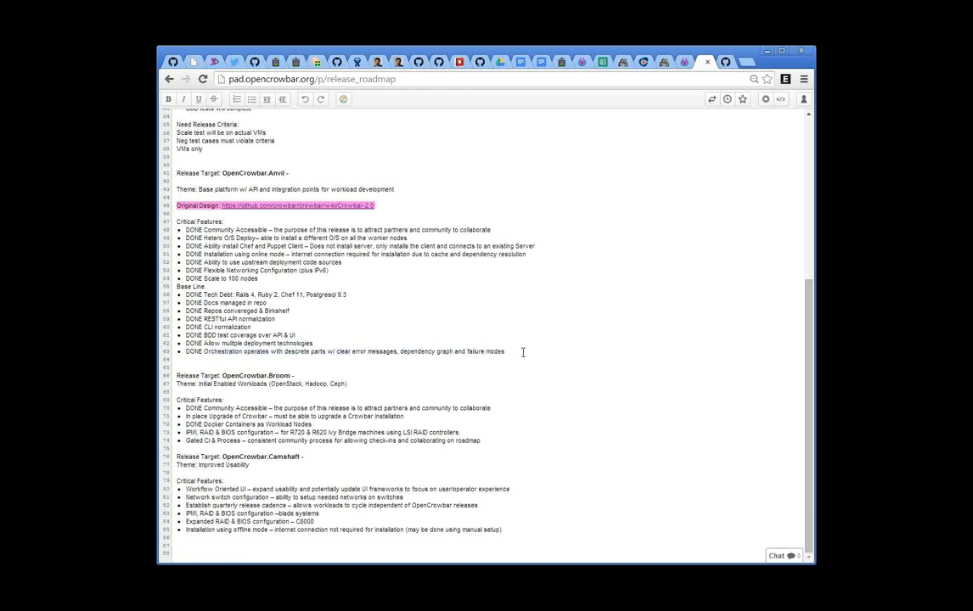
left_click(523, 351)
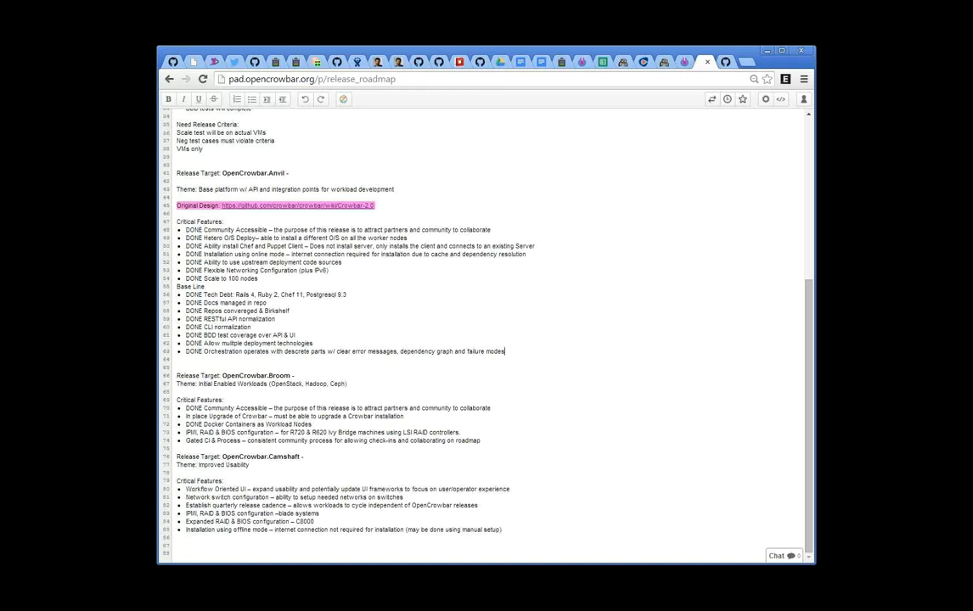
mouse_move(330, 560)
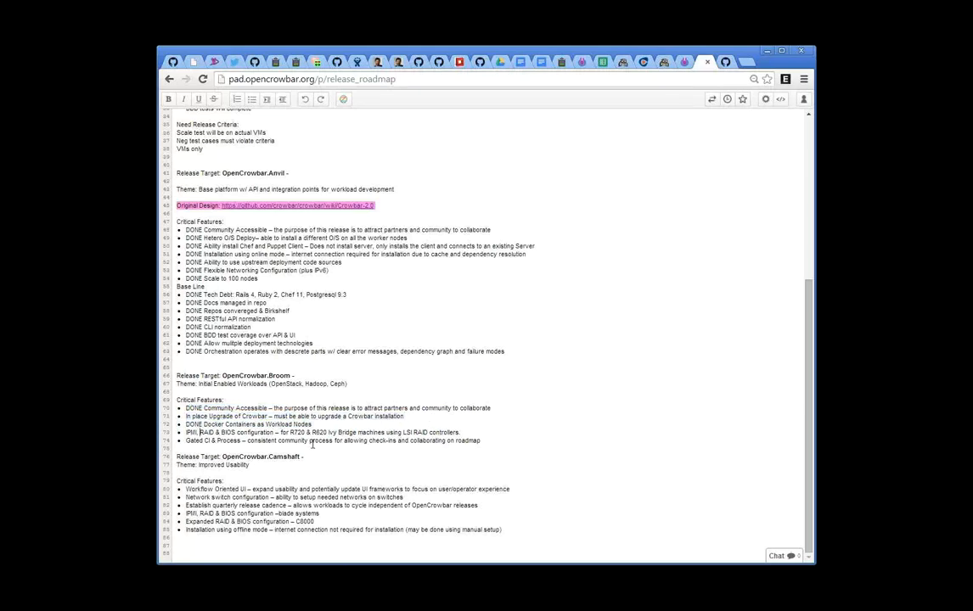
triple_click(323, 433)
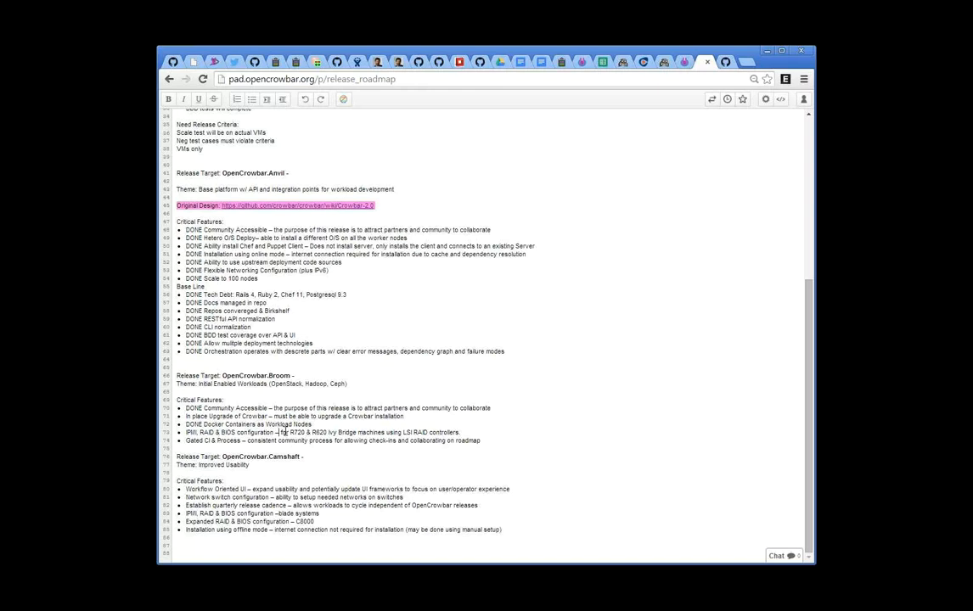
mouse_move(283, 438)
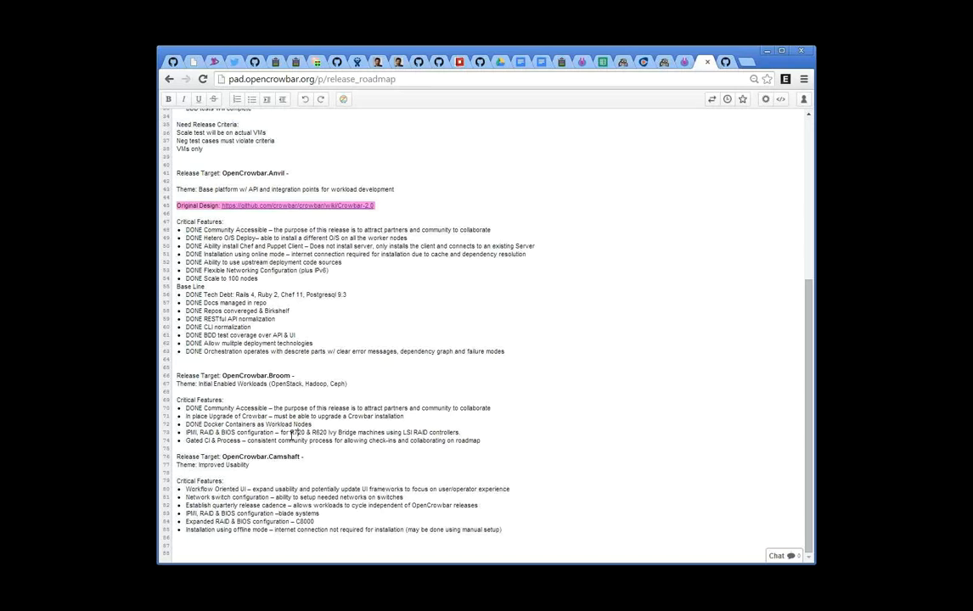
left_click(297, 432)
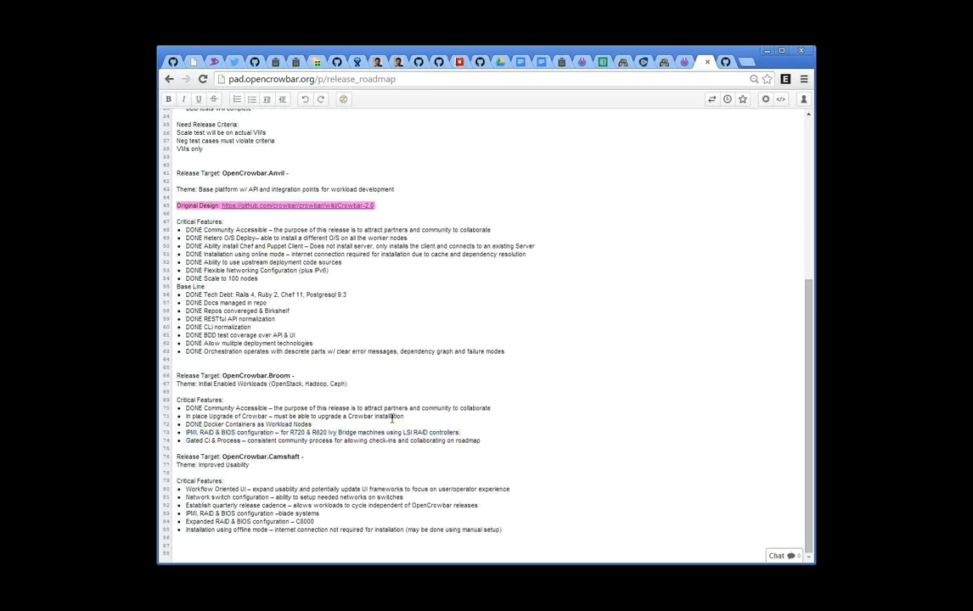
left_click_drag(371, 432, 458, 432)
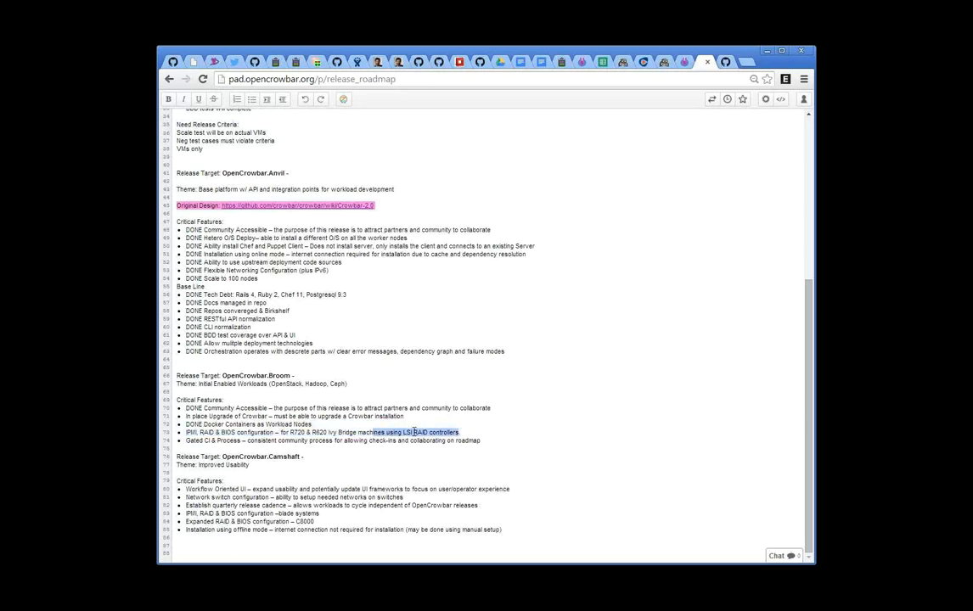
double_click(418, 432)
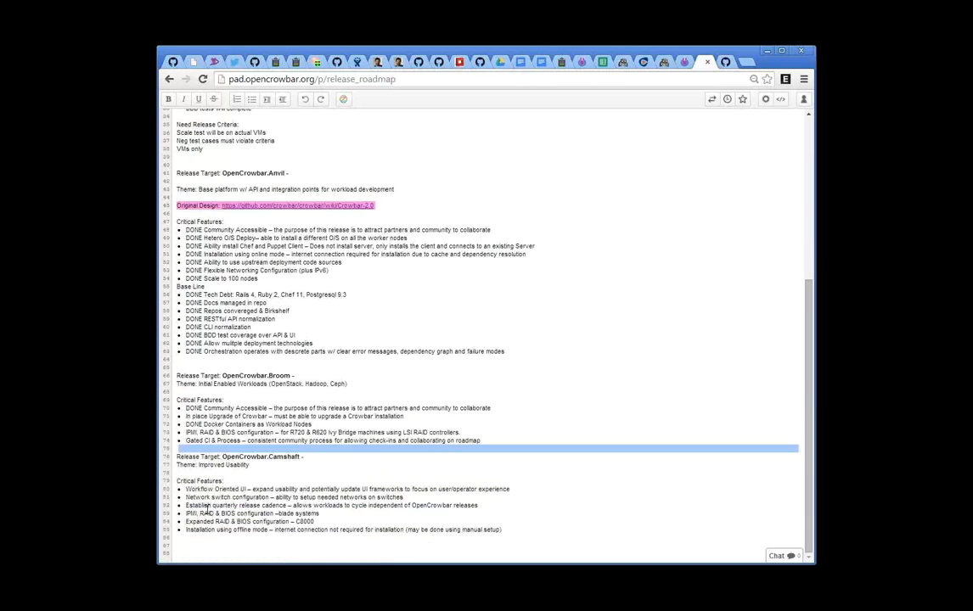
mouse_move(253, 492)
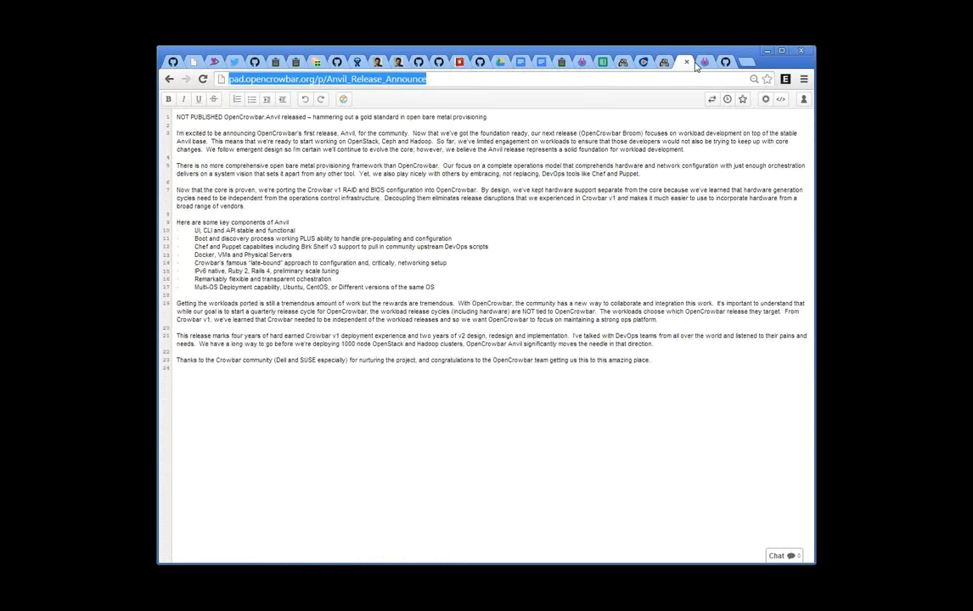
left_click(686, 62)
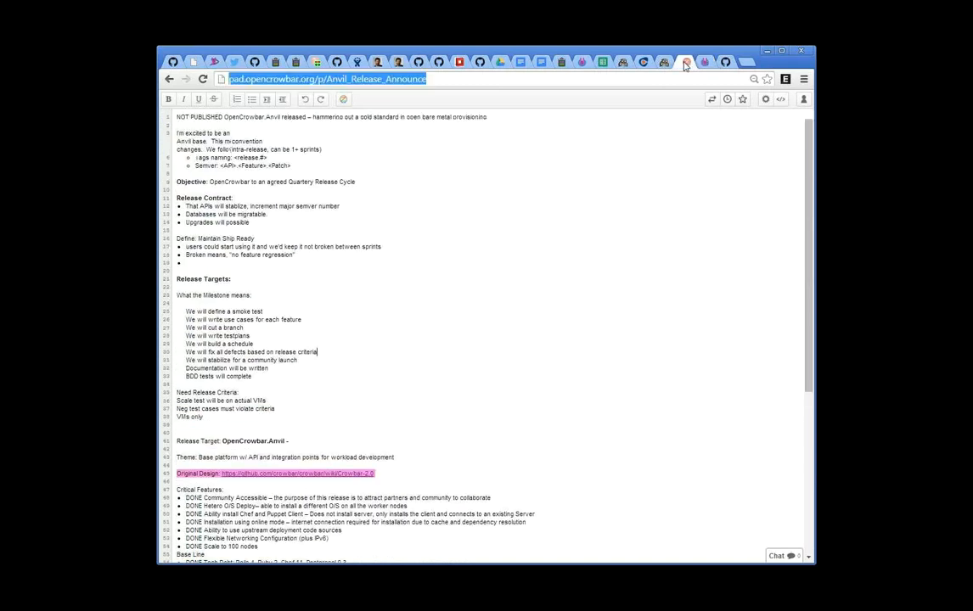
left_click(685, 62)
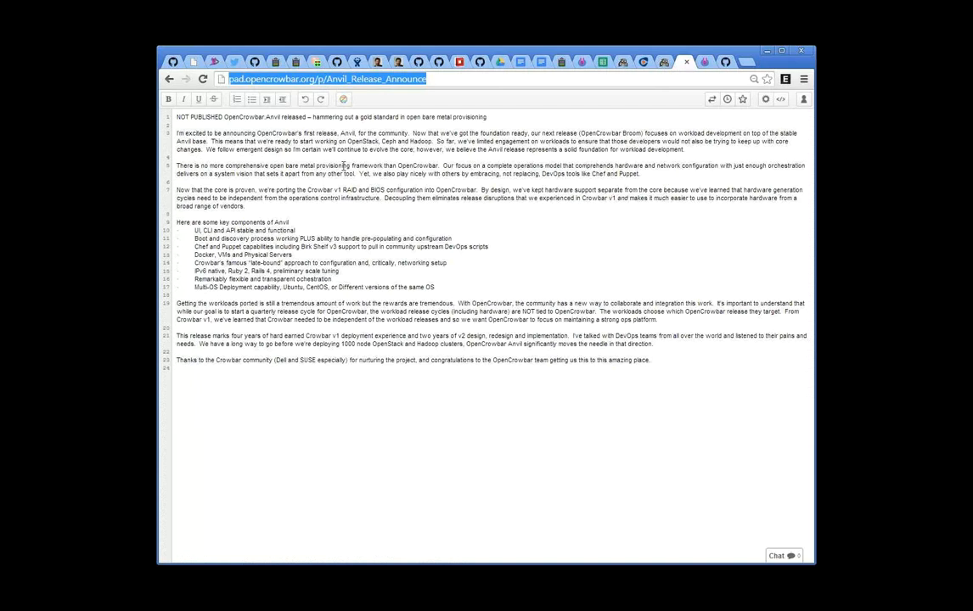
key("ctrl+a")
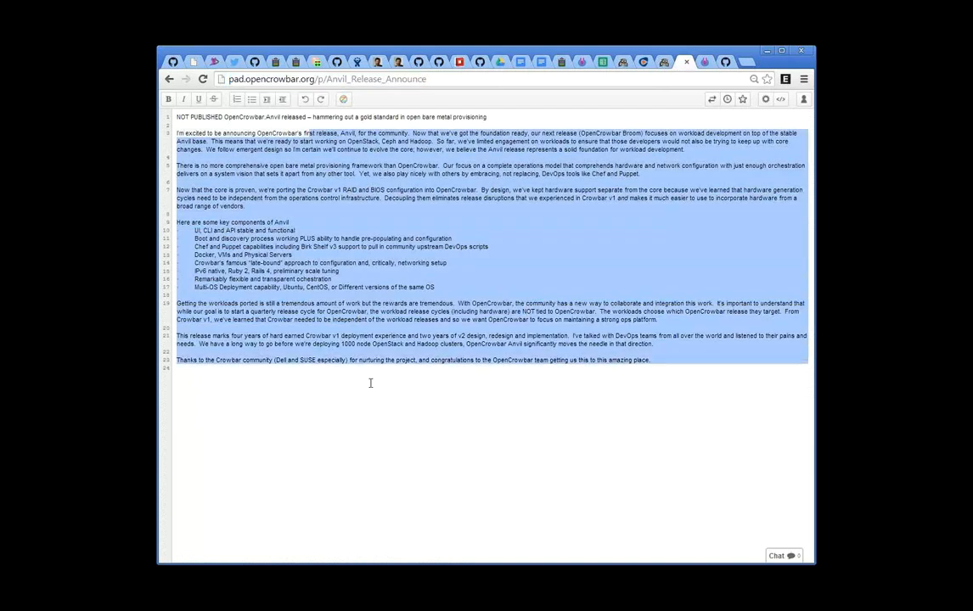
left_click(416, 348)
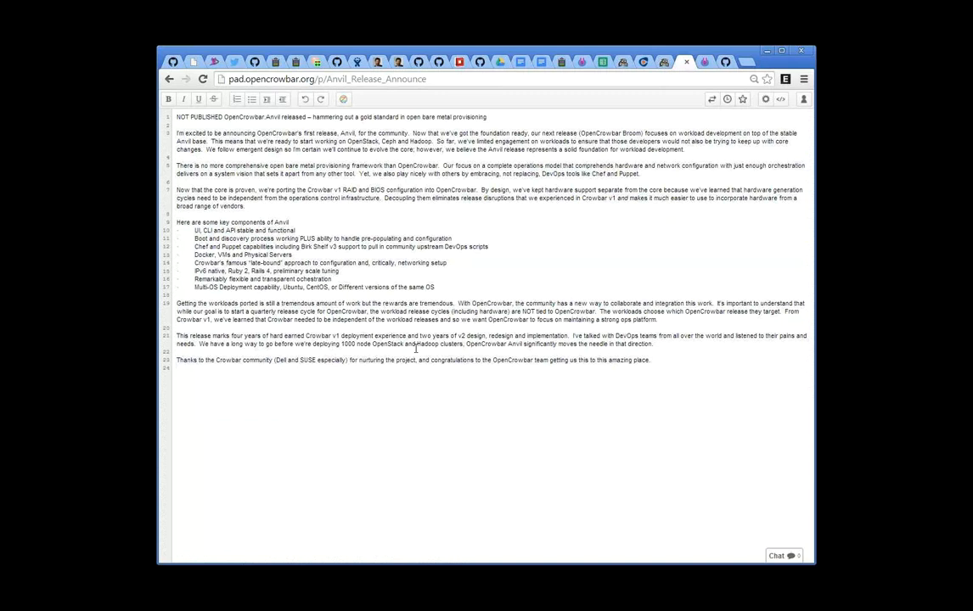
mouse_move(264, 314)
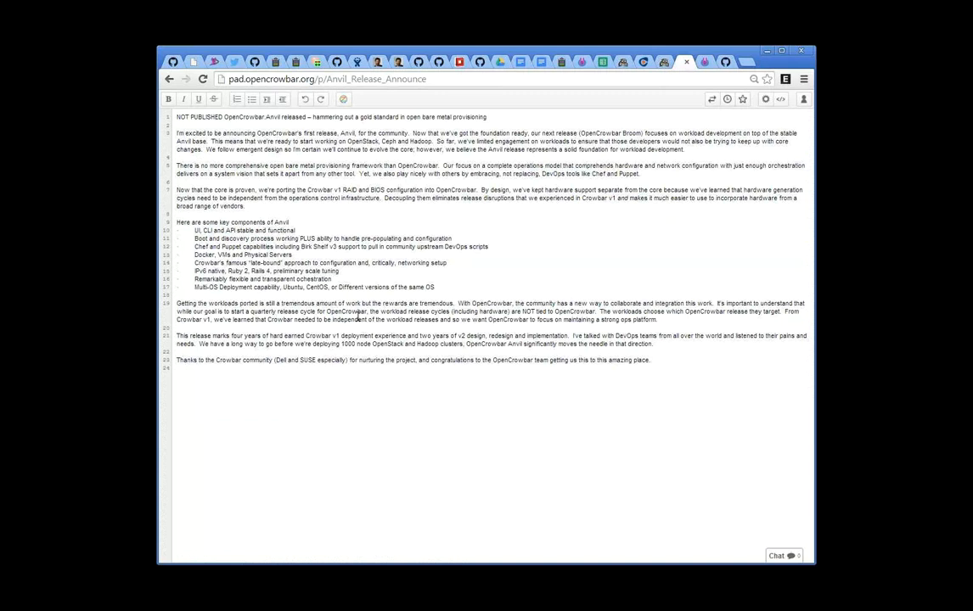
mouse_move(391, 290)
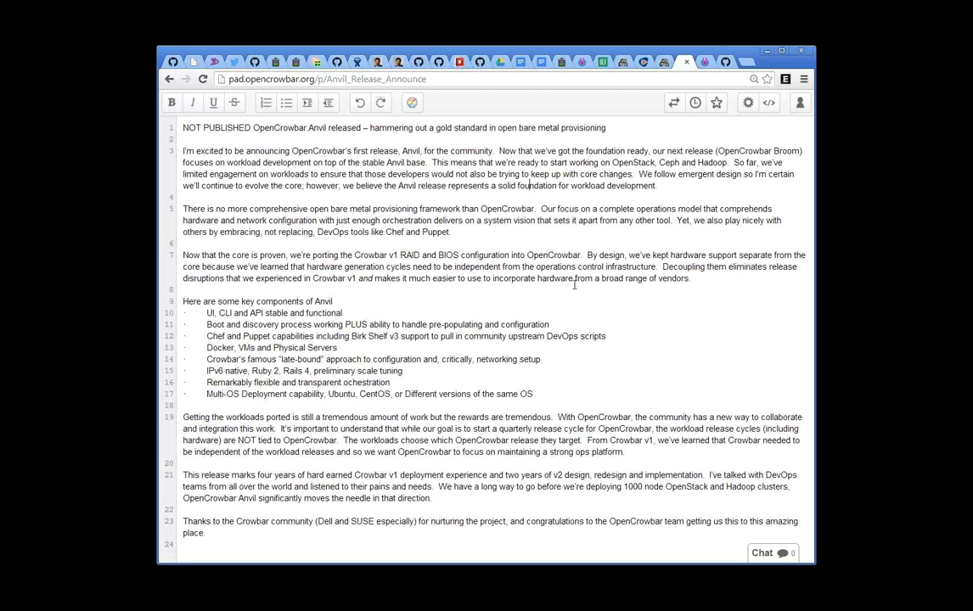
mouse_move(502, 239)
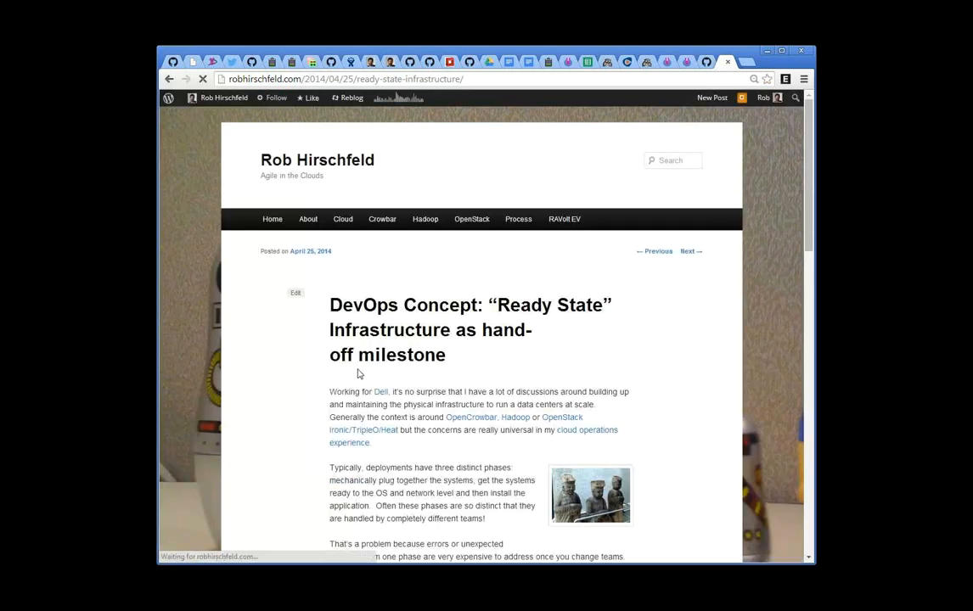
Read down the Ready State Infrastructure post through its opening DevOps hand-off discussion
scroll("down", 3)
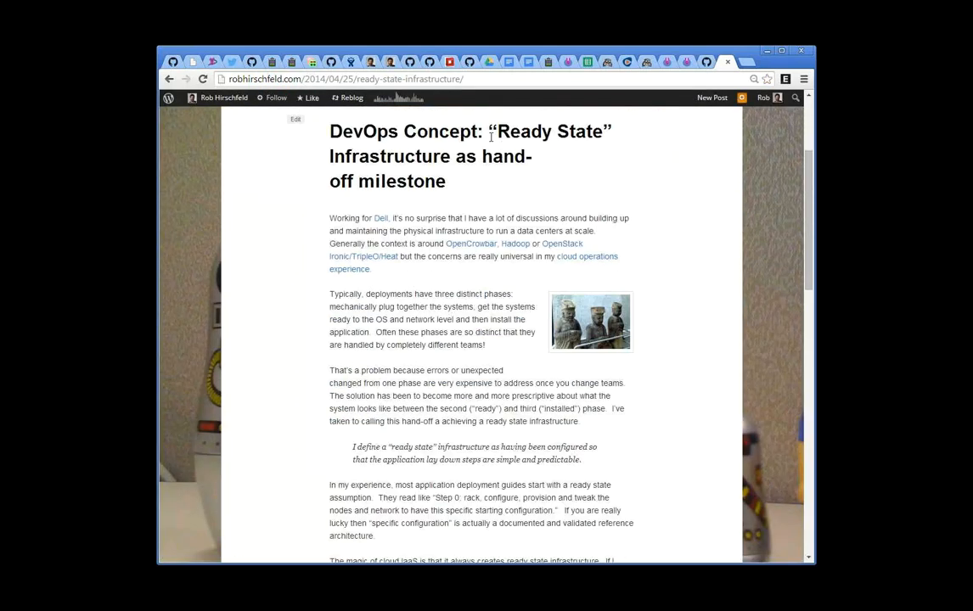
scroll("down", 3)
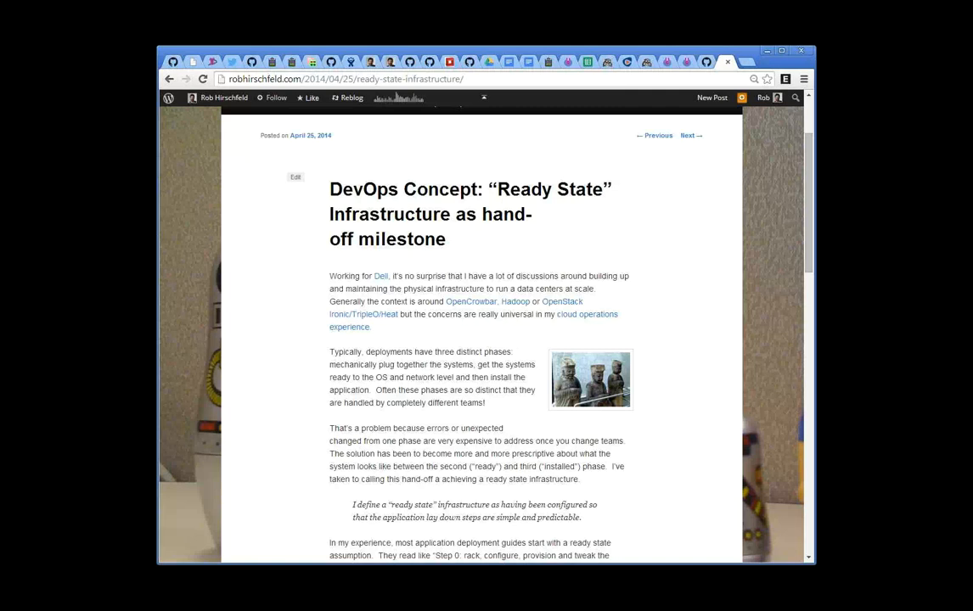
scroll("down", 3)
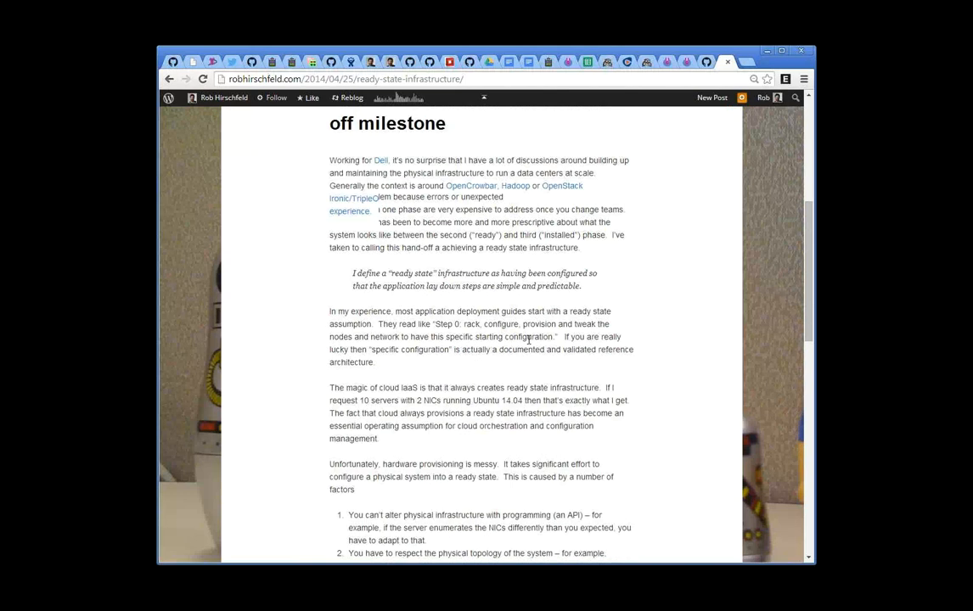
scroll("up", 3)
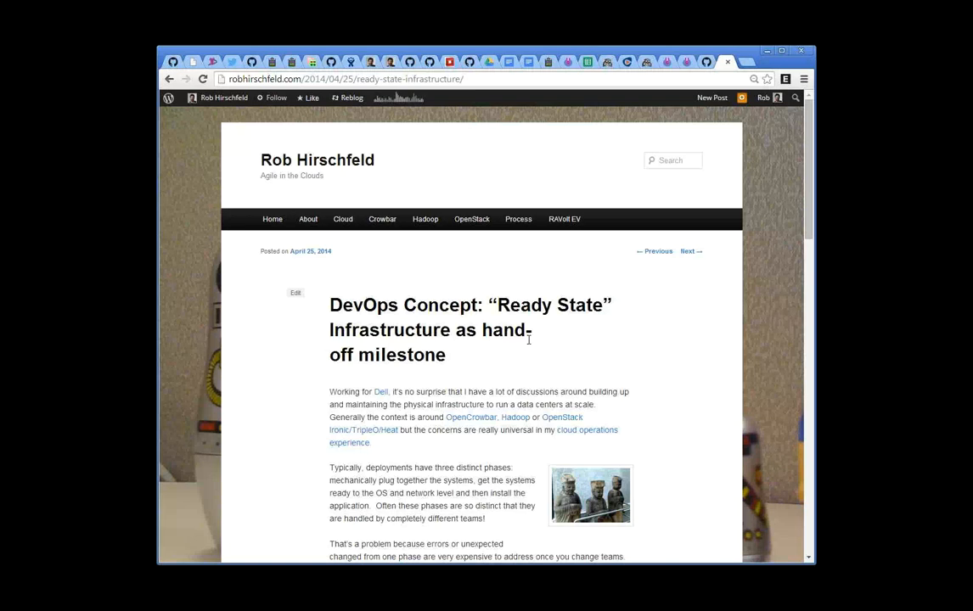
mouse_move(529, 340)
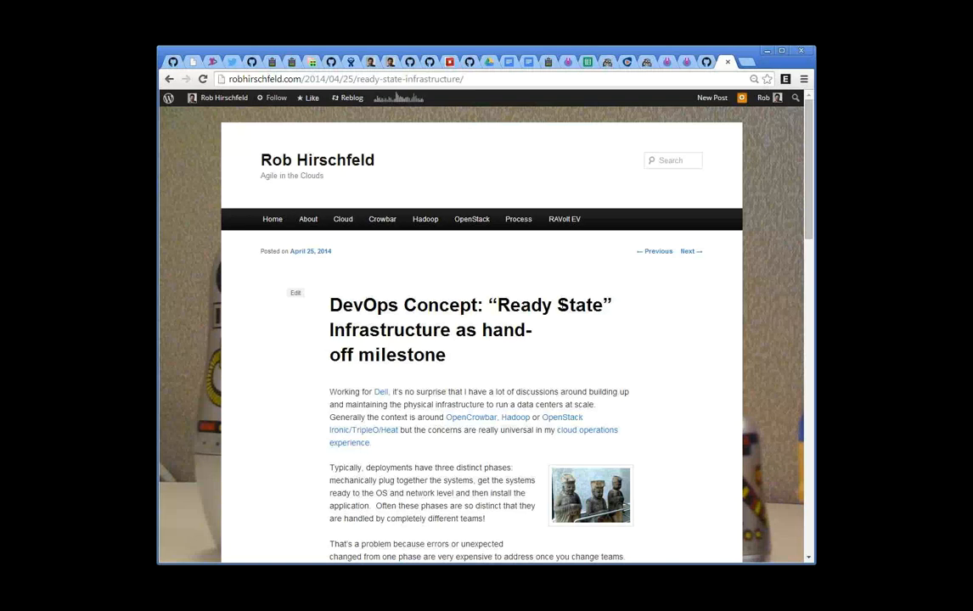
Continue down the article to its list of five hardware-provisioning problems
scroll("down", 3)
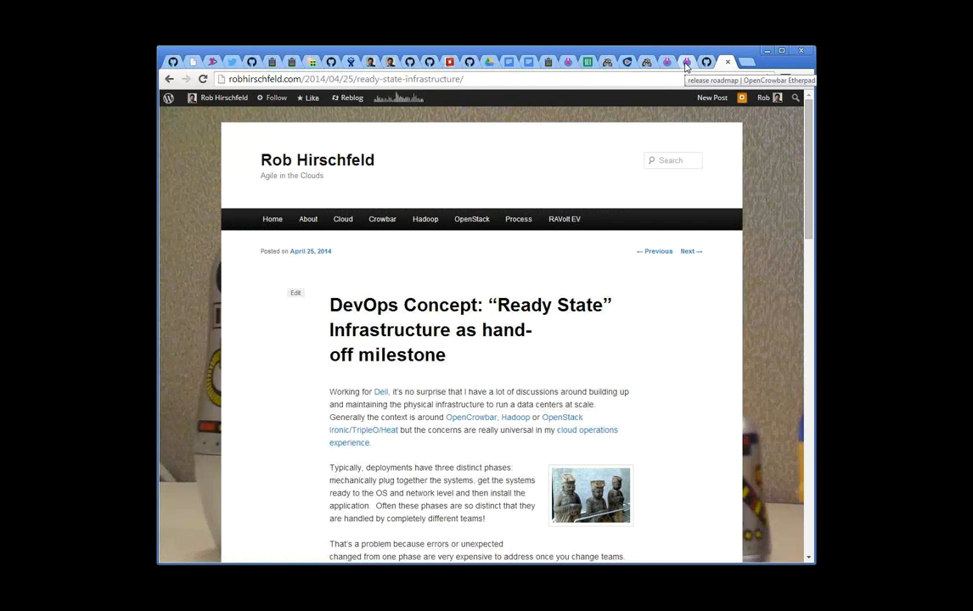
left_click(688, 62)
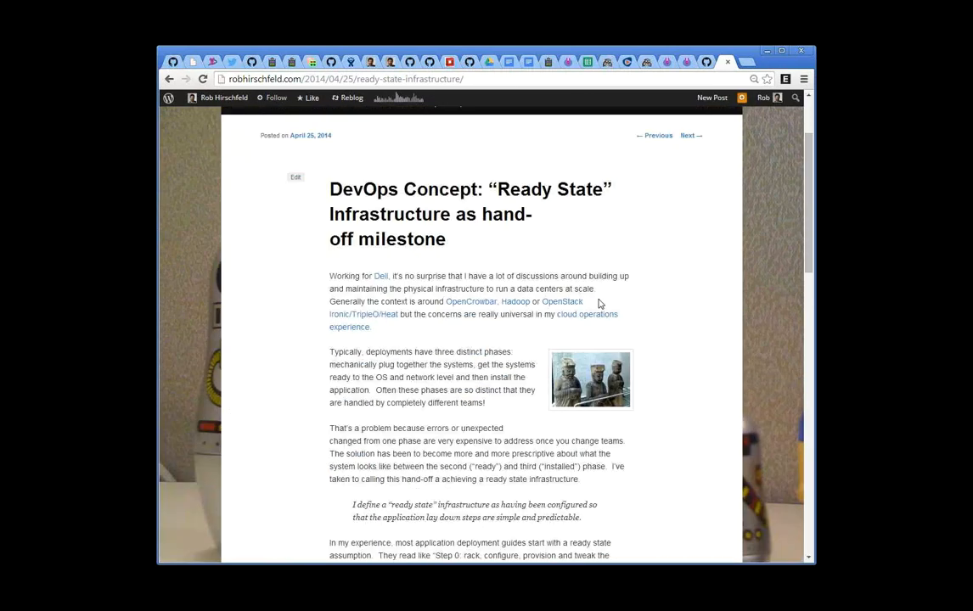
scroll("down", 3)
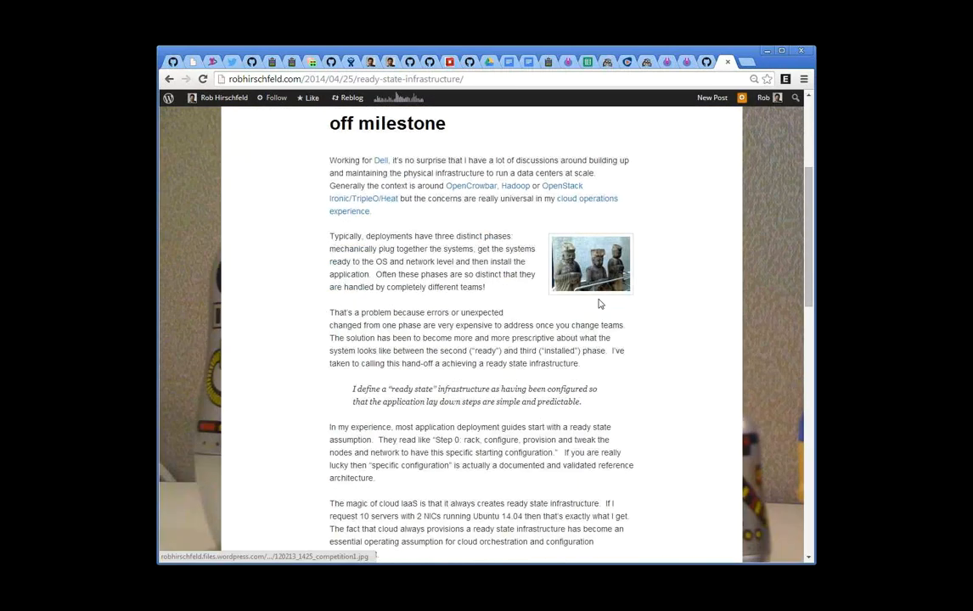
scroll("down", 3)
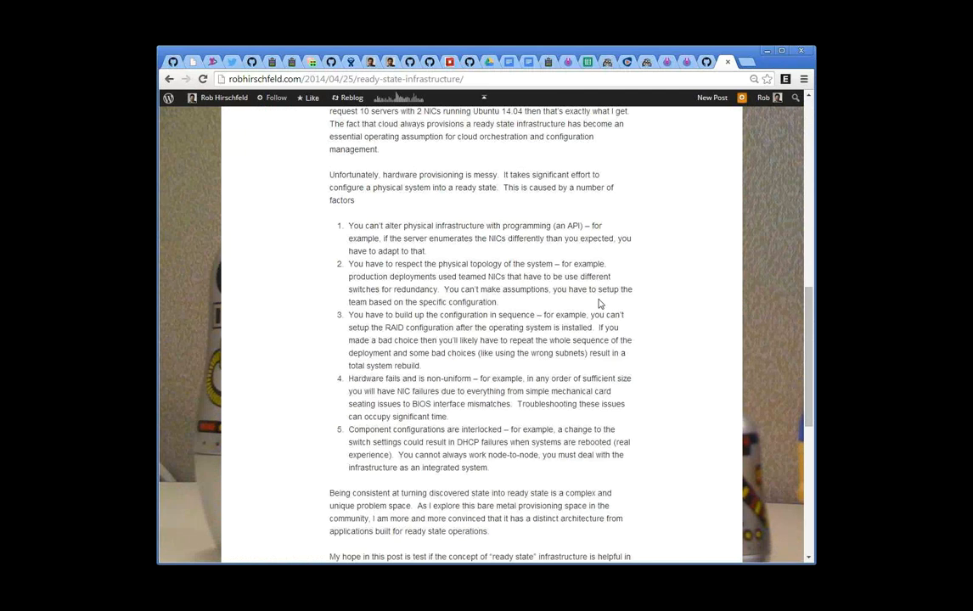
mouse_move(597, 293)
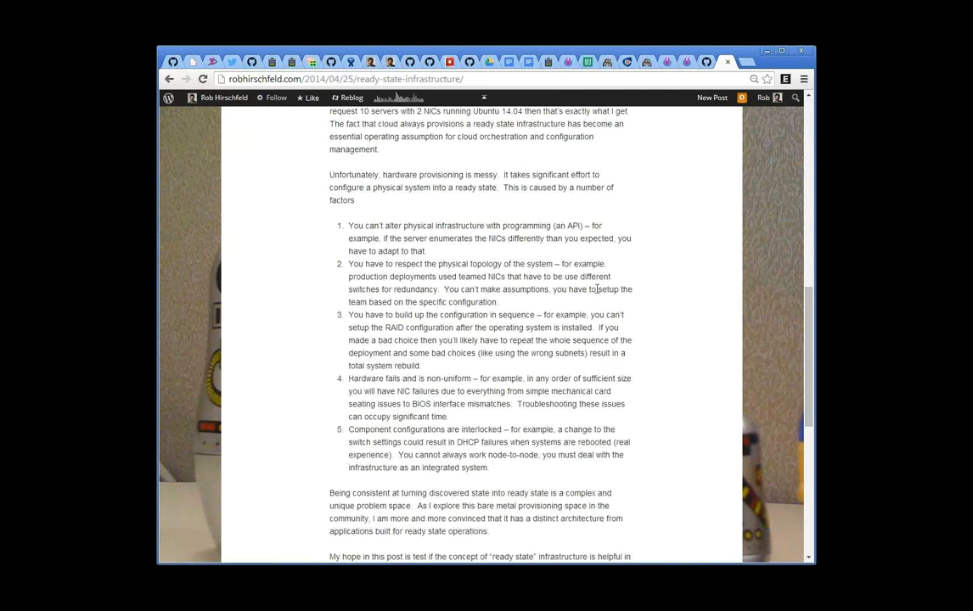